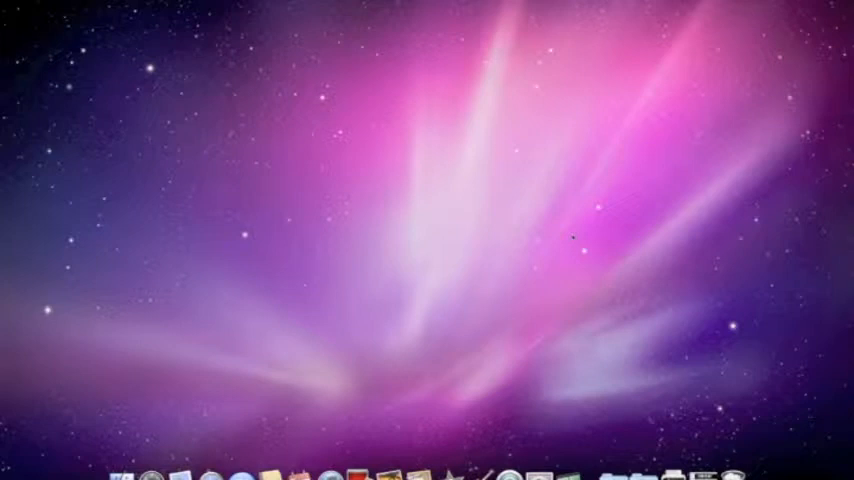
- Show the Documents folder containing the East Africa and Green Grocery PDFs
{"action": "left_click", "coordinate": [128, 472]}
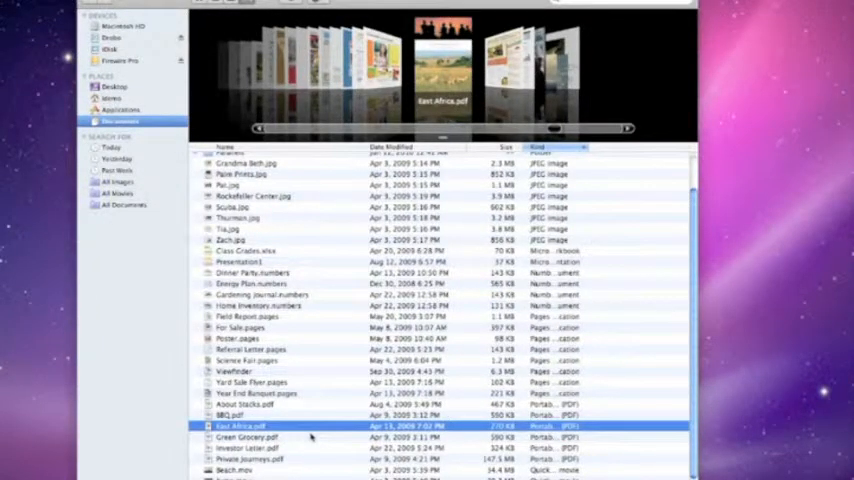
- Select East Africa.pdf and Green Grocery.pdf together and open them with Preview
{"action": "left_click", "coordinate": [244, 436]}
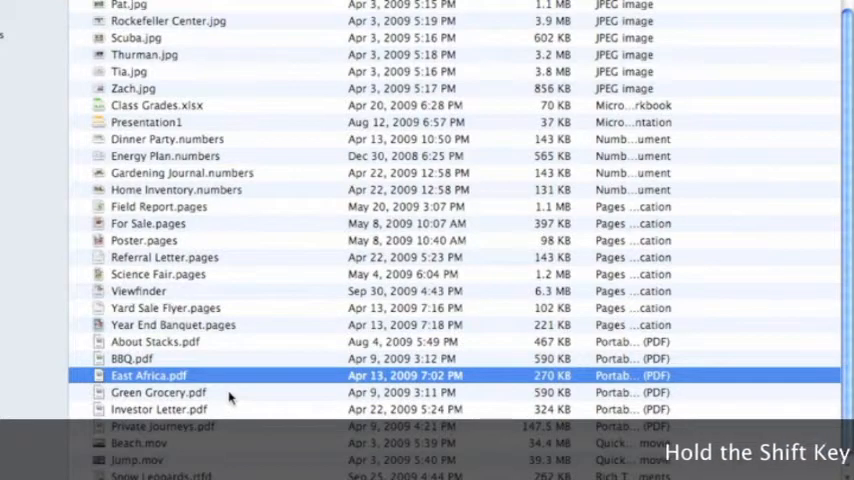
{"action": "left_click", "coordinate": [158, 392]}
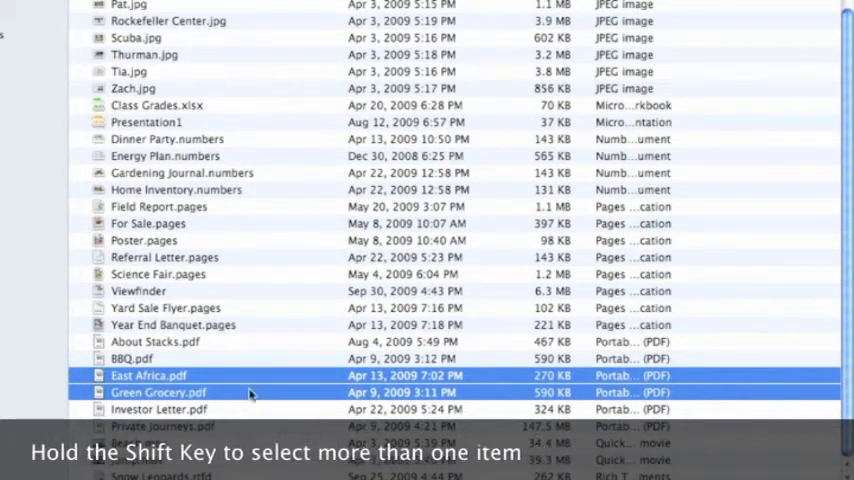
{"action": "right_click", "coordinate": [158, 384]}
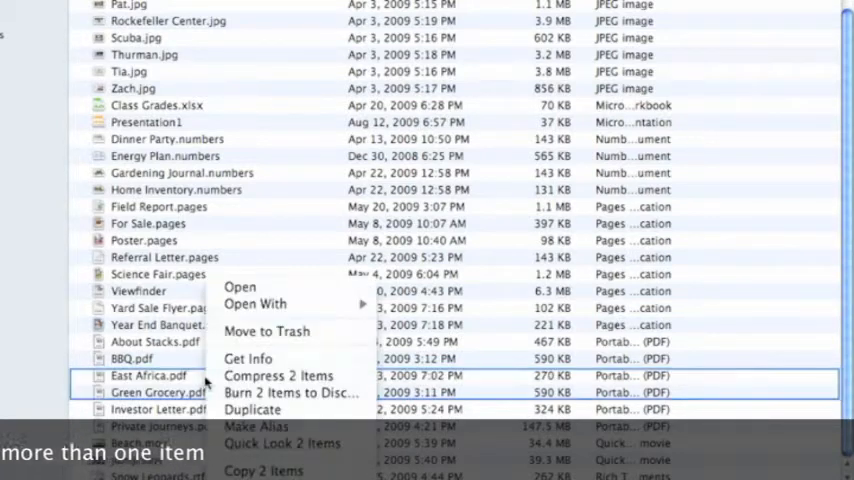
{"action": "left_click", "coordinate": [336, 292]}
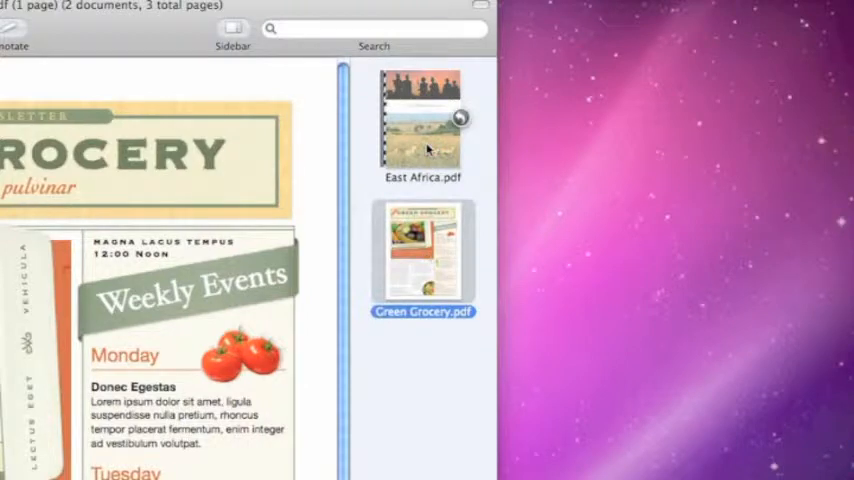
- Switch the Preview window to display the East Africa document
{"action": "left_click", "coordinate": [422, 120]}
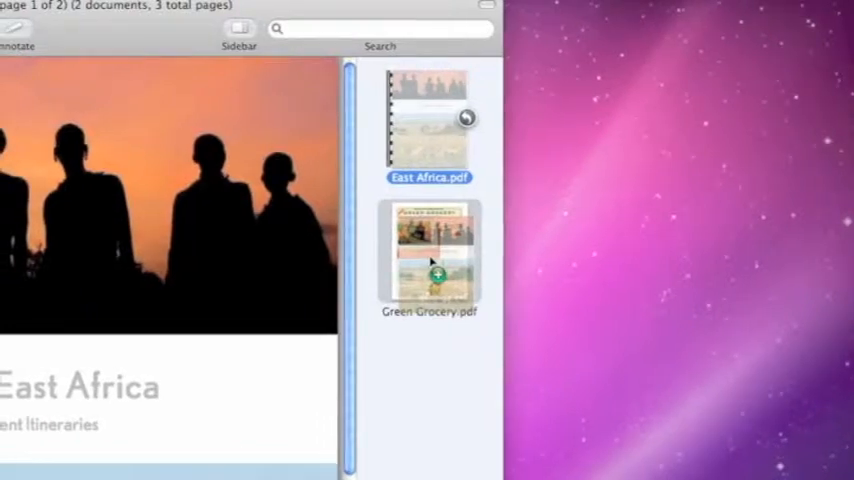
- Drop the East Africa pages into Green Grocery, making it a three-page document
{"action": "left_click", "coordinate": [428, 252]}
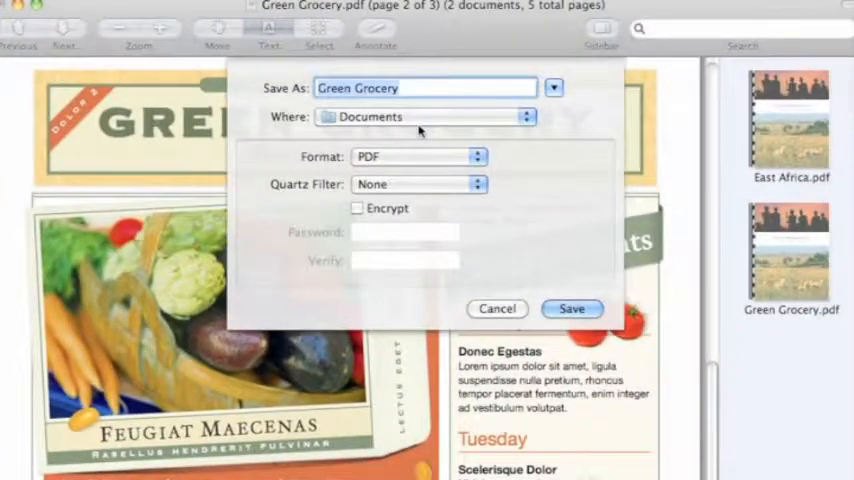
- Save the combined three-page document as a new PDF named 'nerged_pdf' in Documents
{"action": "type", "text": "ne"}
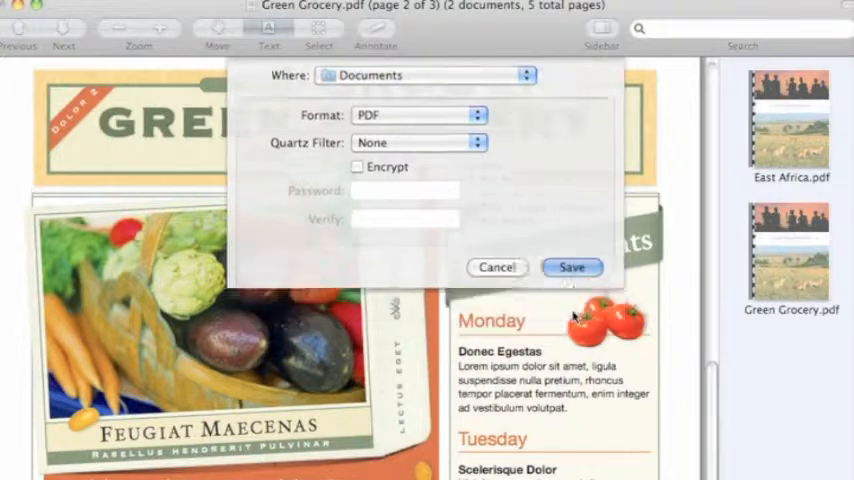
{"action": "left_click", "coordinate": [572, 268]}
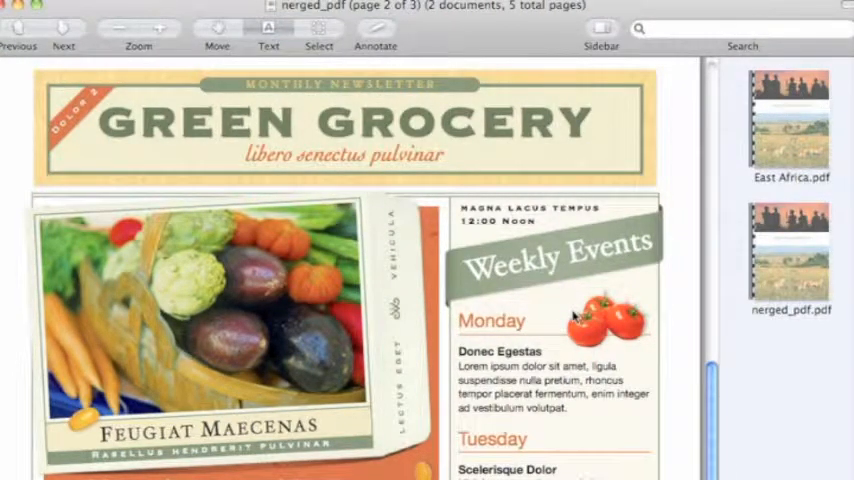
{"action": "scroll", "scroll_direction": "down", "scroll_amount": 3}
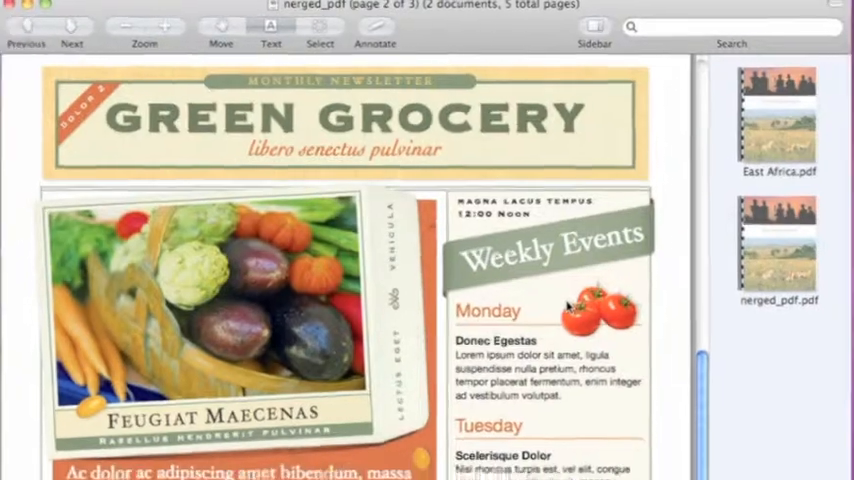